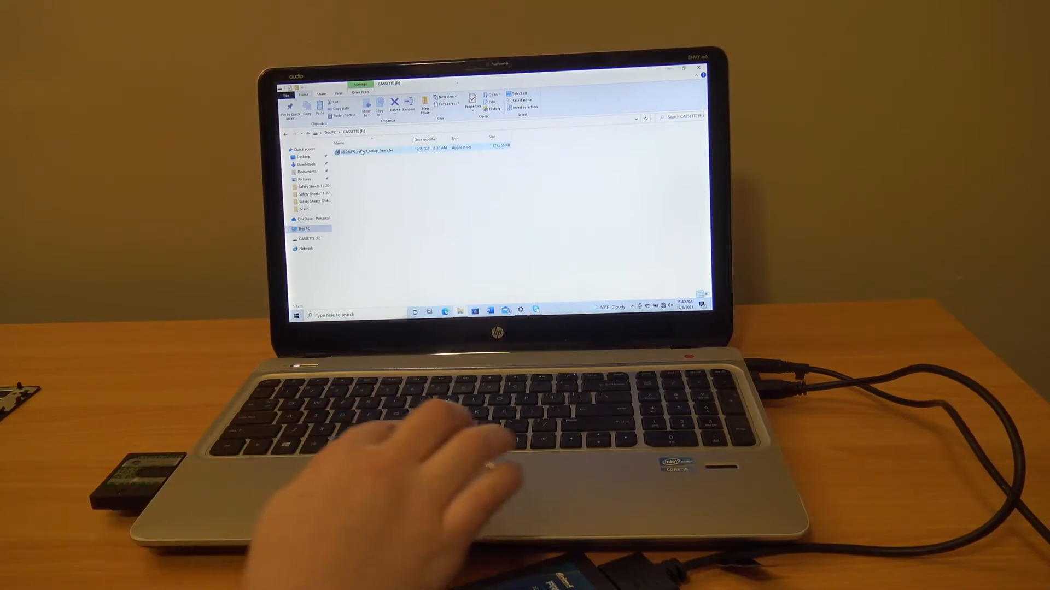
Run the Macrium Reflect setup file from the CASSETTE (F:) drive.
{"action": "left_click", "coordinate": [365, 149]}
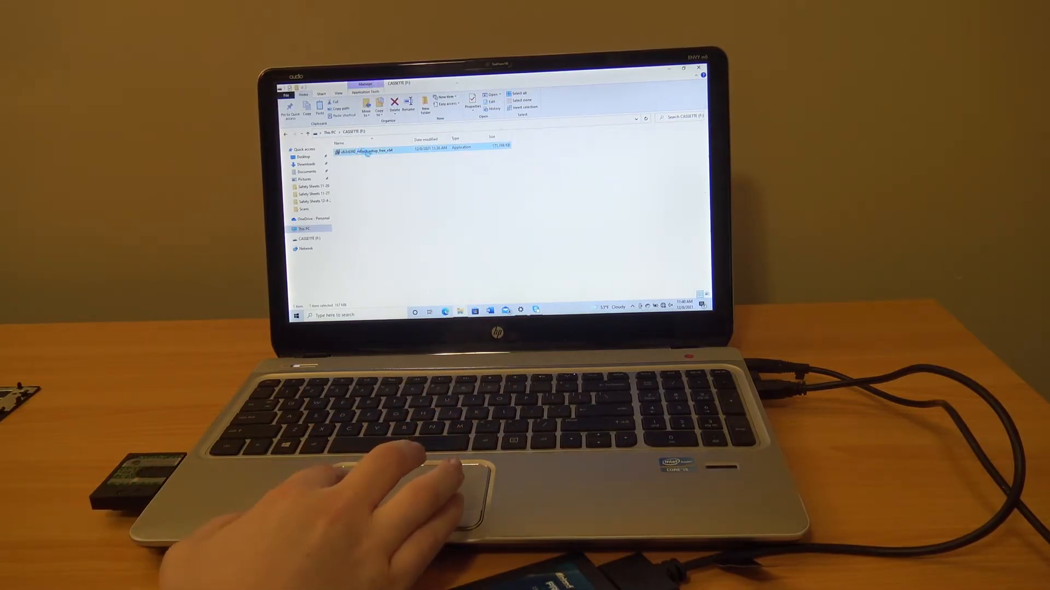
{"action": "right_click", "coordinate": [367, 151]}
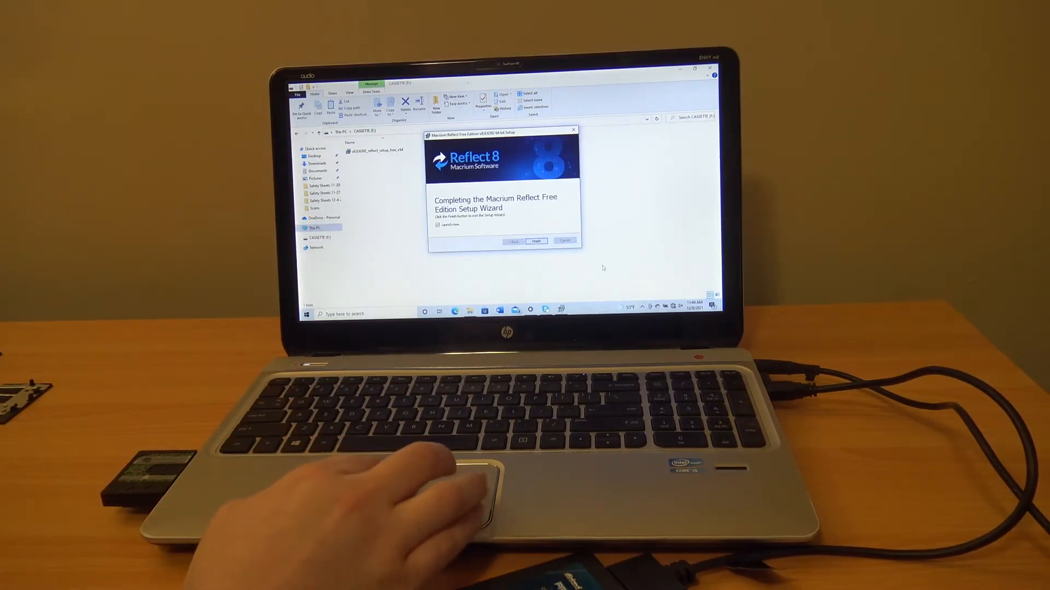
Finish the Reflect installation with Launch now ticked, opening Macrium Reflect Free.
{"action": "left_click", "coordinate": [536, 240]}
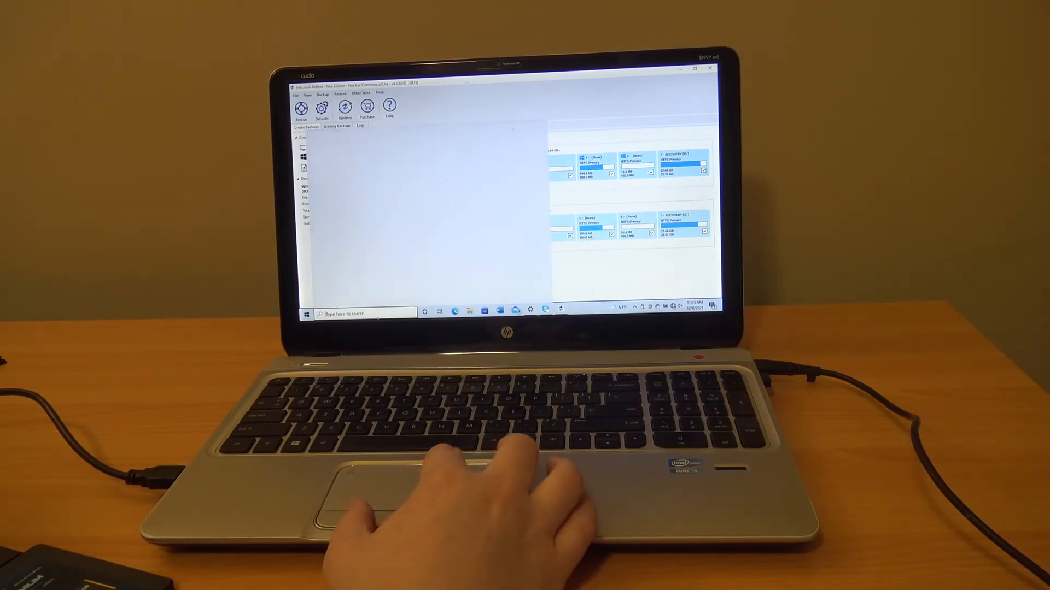
Delete the volumes on Disk 1, confirming each deletion to leave unallocated space.
{"action": "left_click", "coordinate": [353, 313]}
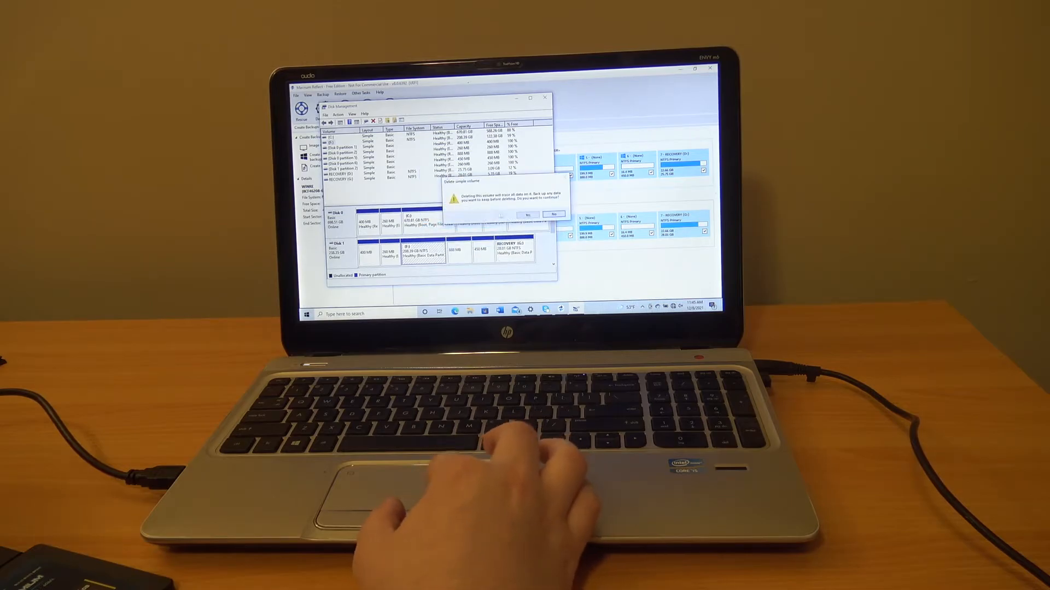
{"action": "left_click", "coordinate": [526, 214]}
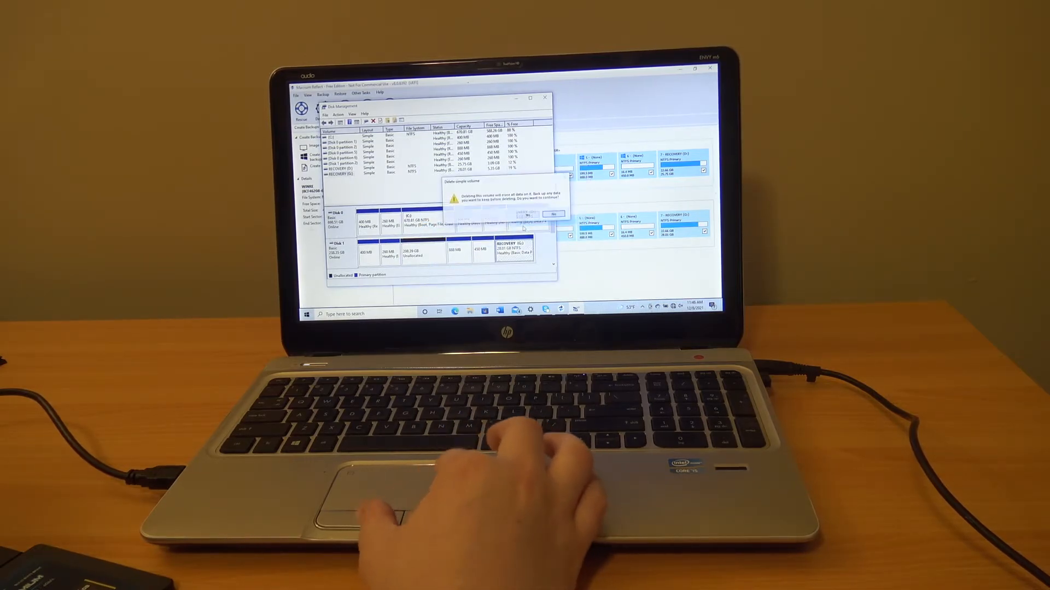
{"action": "left_click", "coordinate": [525, 214]}
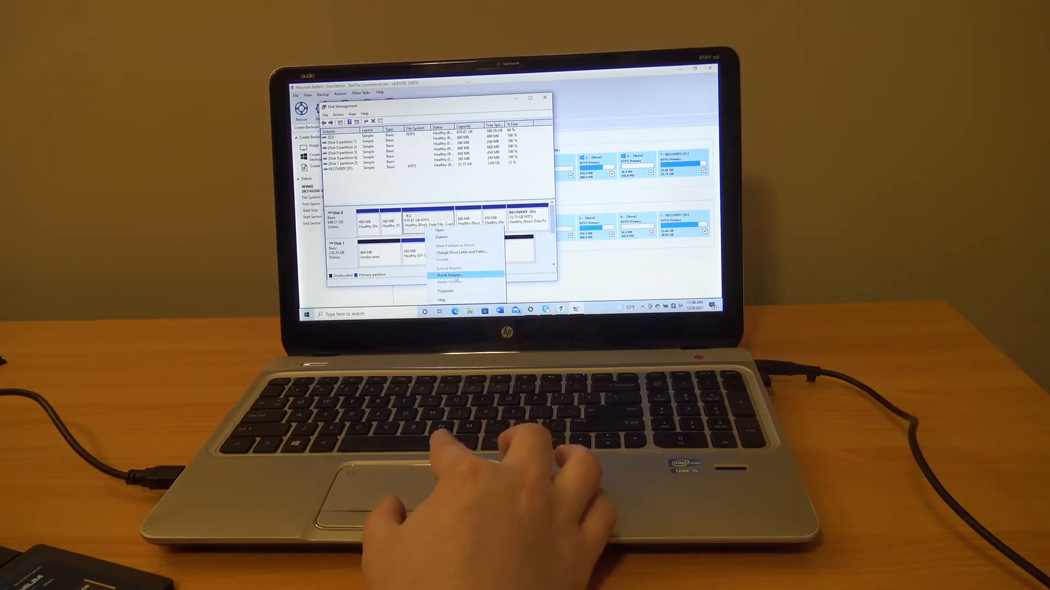
Shrink the C: partition via Shrink Volume so the system fits the SSD.
{"action": "left_click", "coordinate": [447, 274]}
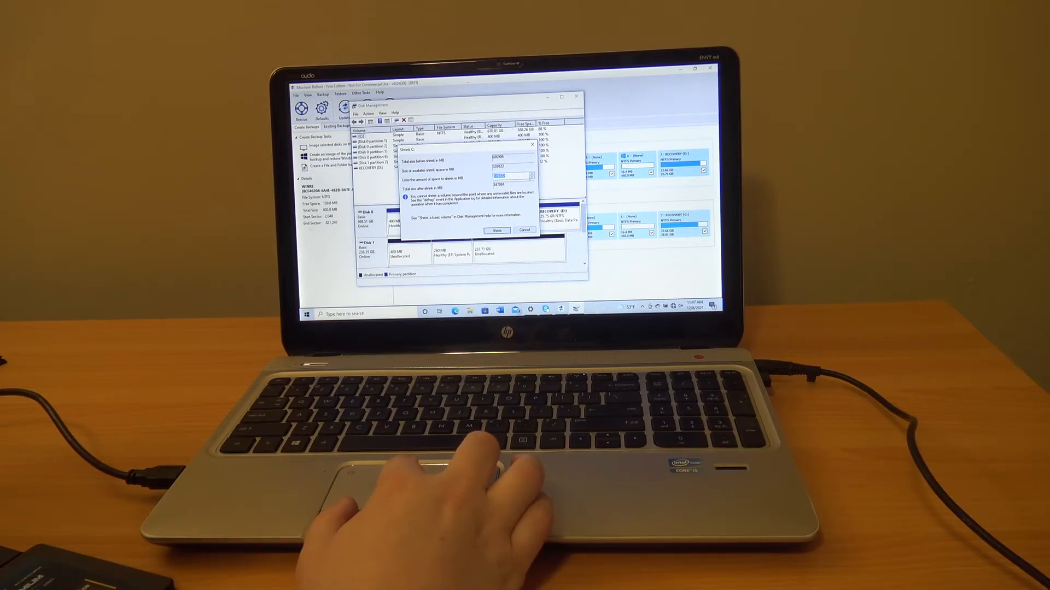
{"action": "left_click", "coordinate": [496, 230]}
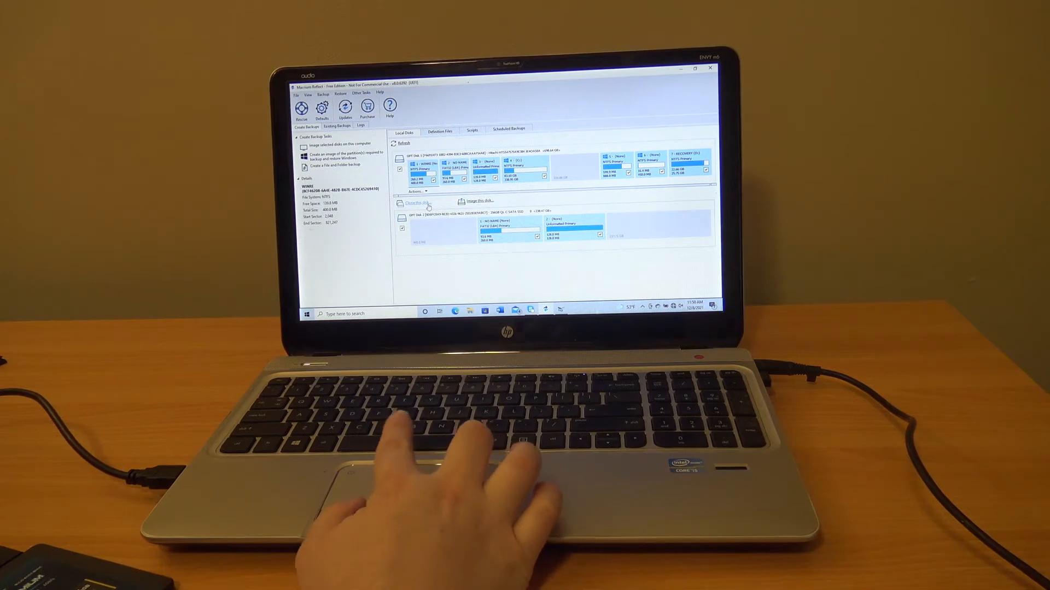
Clone the system disk with the smaller SSD as destination, then continue.
{"action": "left_click", "coordinate": [415, 203]}
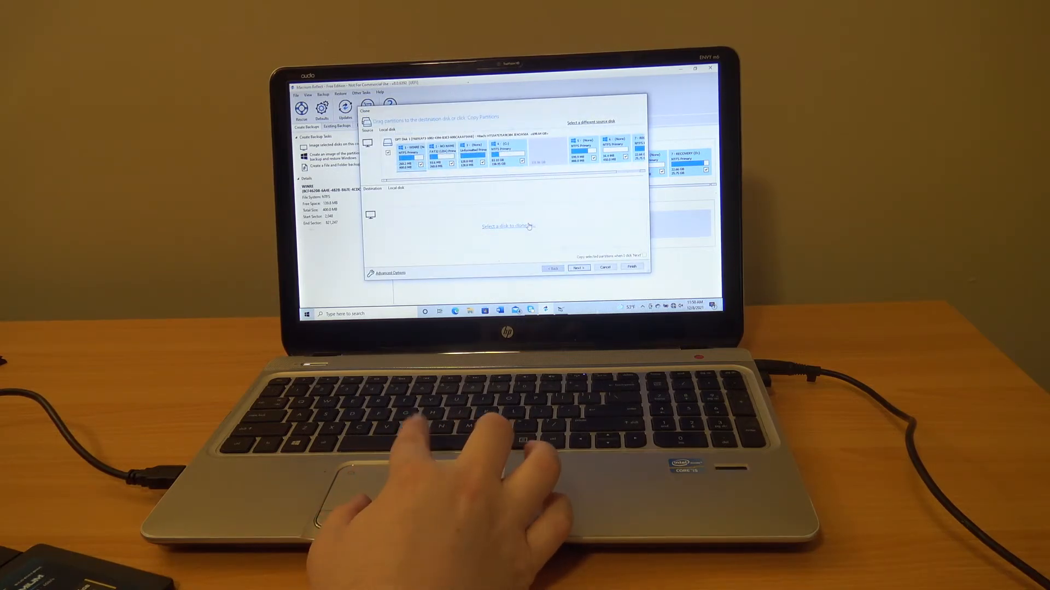
{"action": "left_click", "coordinate": [506, 226]}
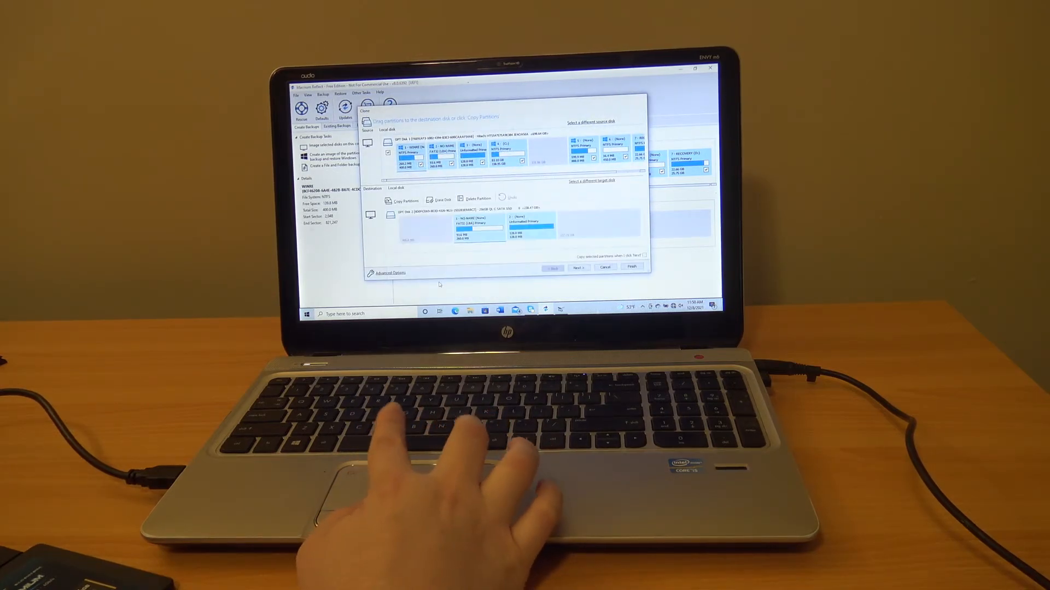
{"action": "left_click", "coordinate": [577, 267]}
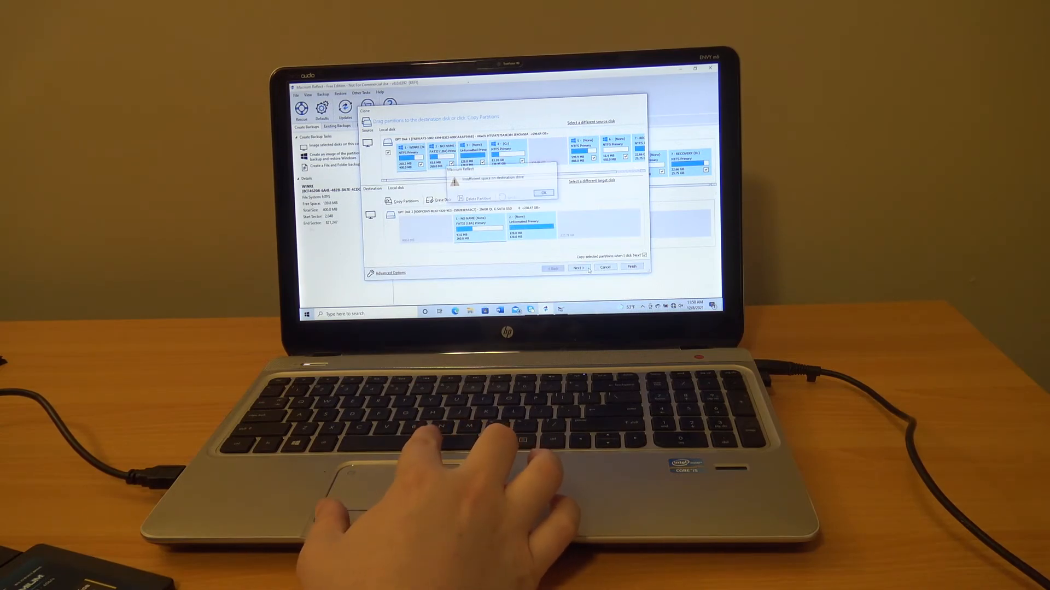